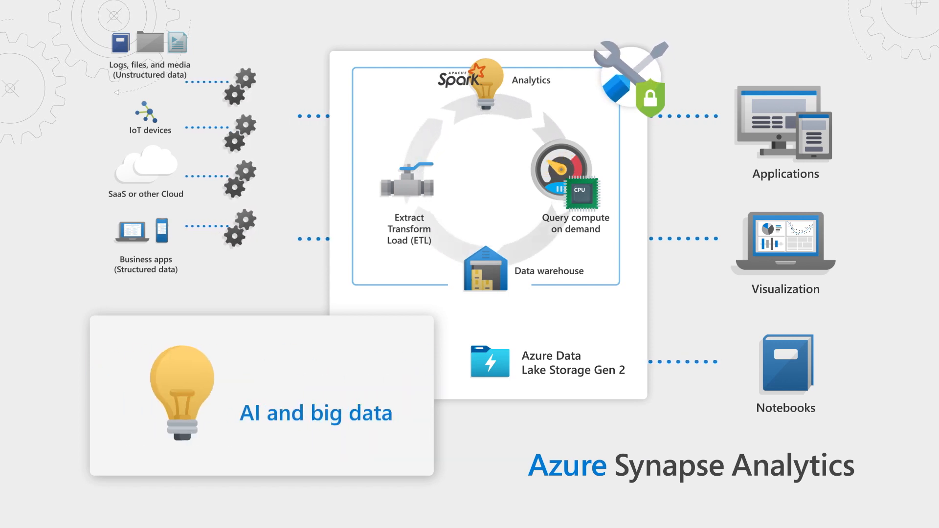
Step: Advance the animation so the callout moves from AI and big data to Query compute on demand
click(562, 180)
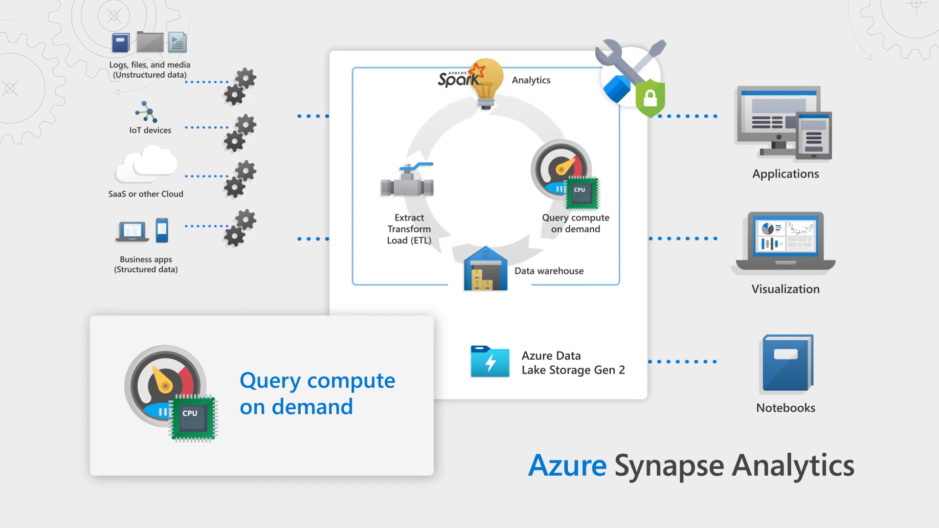